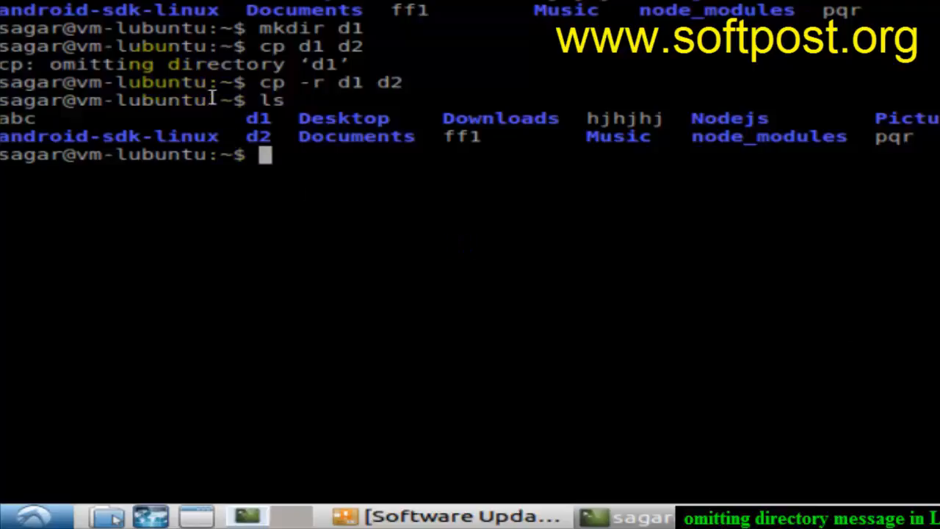
pyautogui.moveTo(467, 268)
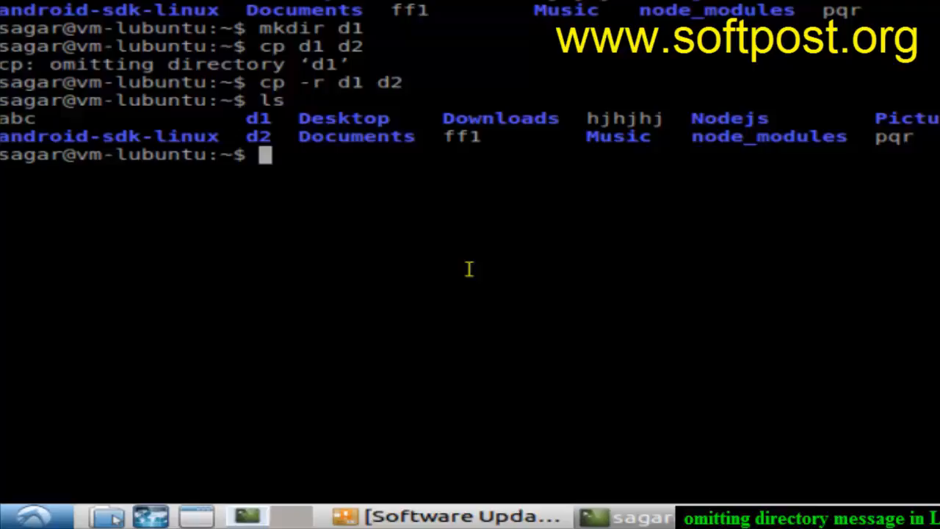
pyautogui.write('cp')
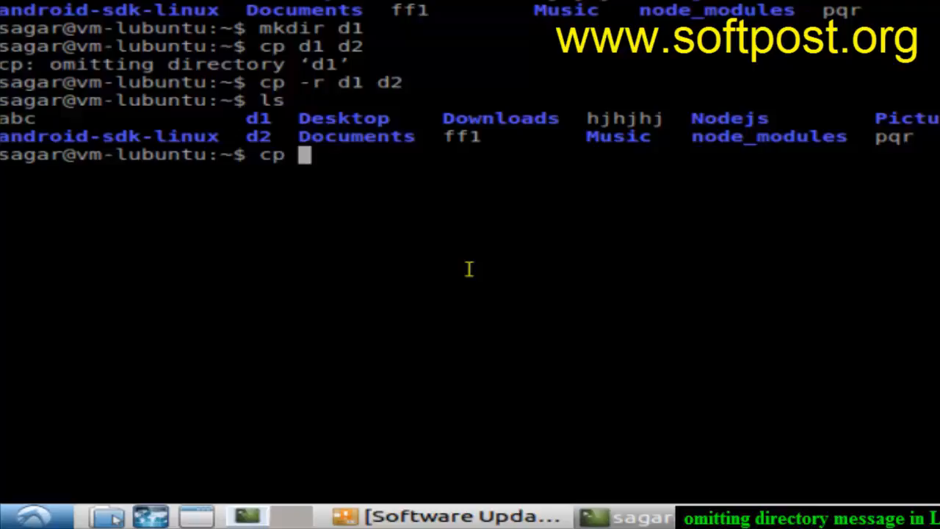
pyautogui.write('d2 d3')
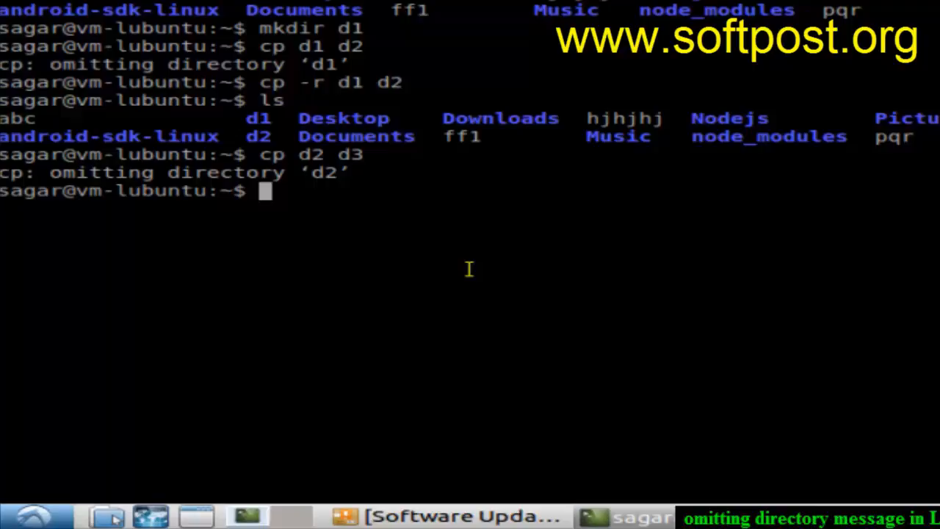
pyautogui.write('cp d2 d3')
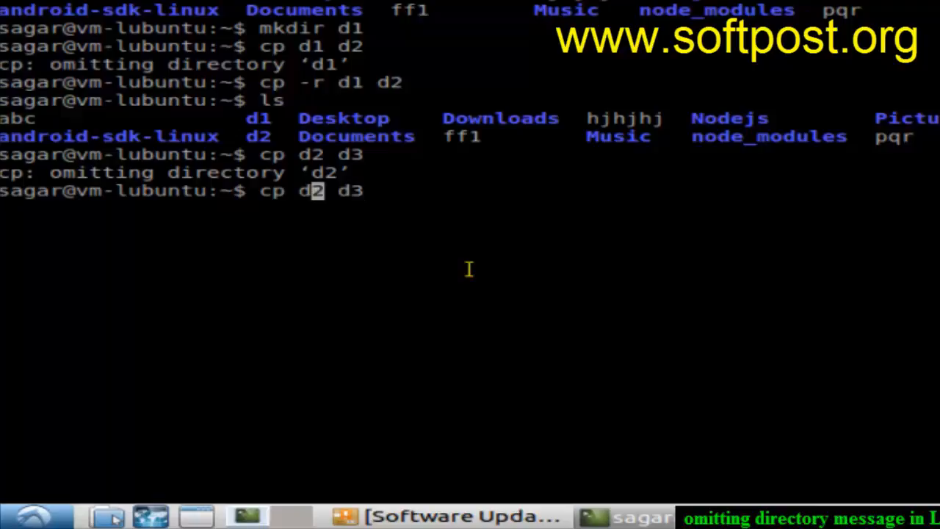
pyautogui.write('-r')
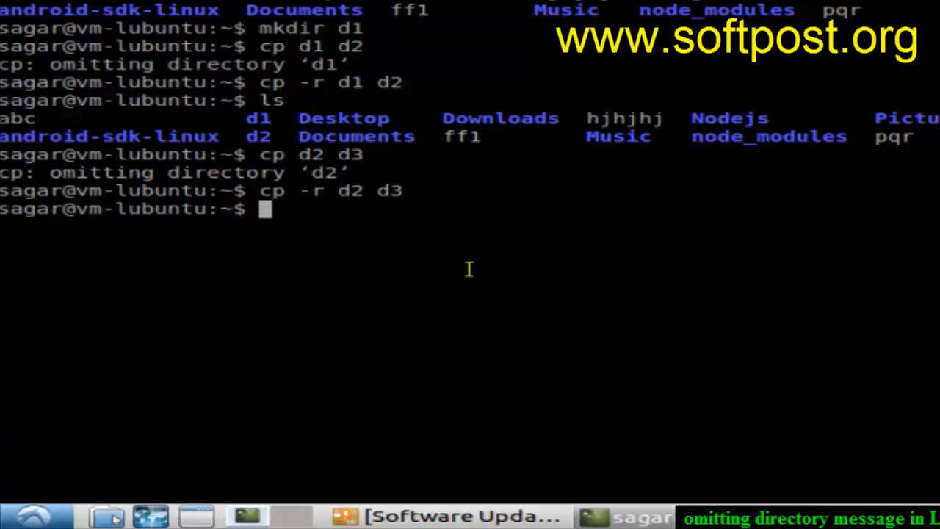
pyautogui.write('ls')
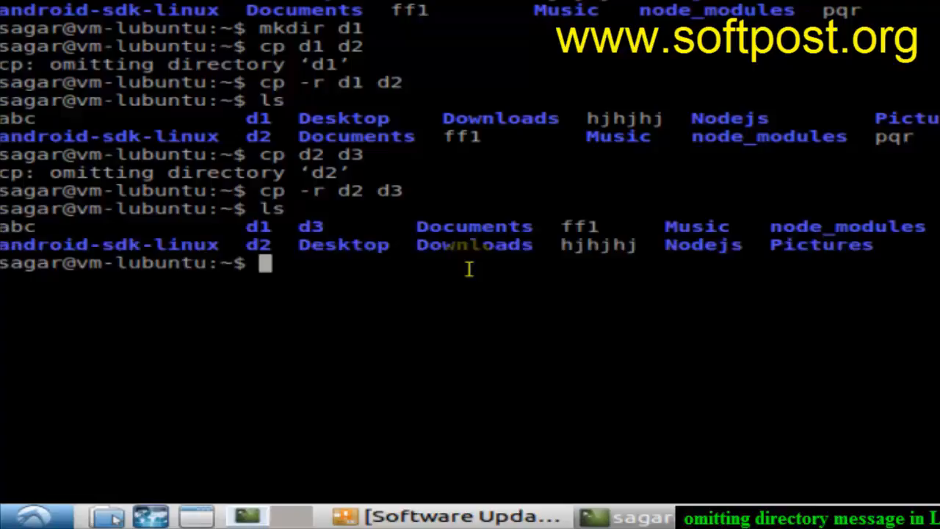
pyautogui.moveTo(293, 226)
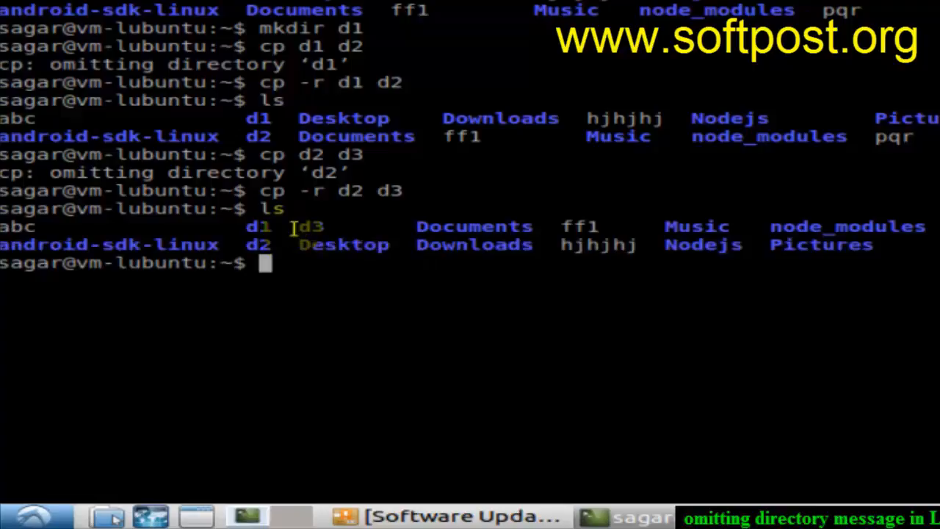